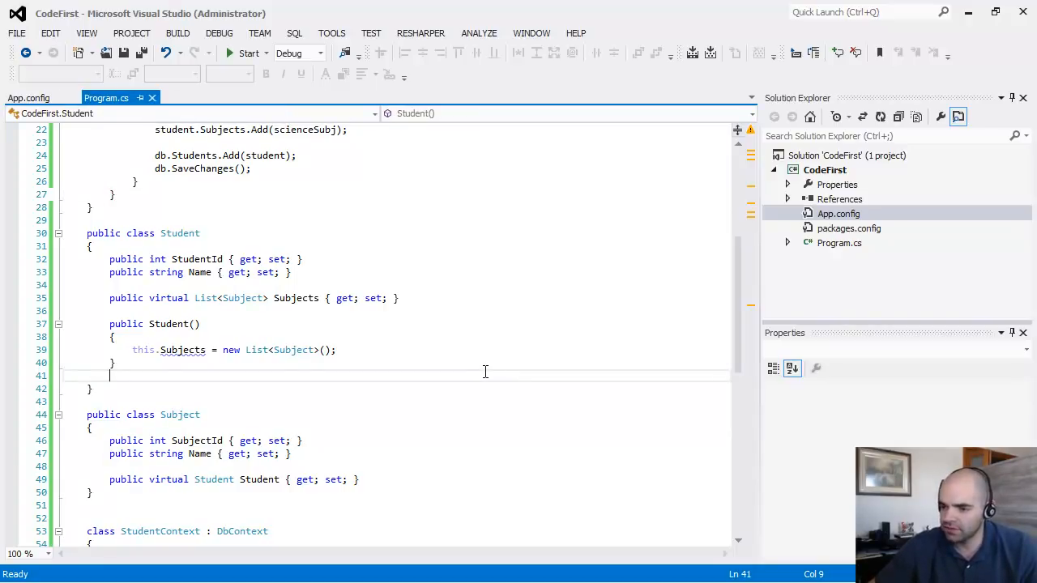
Run Enable-Migrations in the Package Manager Console for the CodeFirst project
{"action": "left_click", "coordinate": [331, 33]}
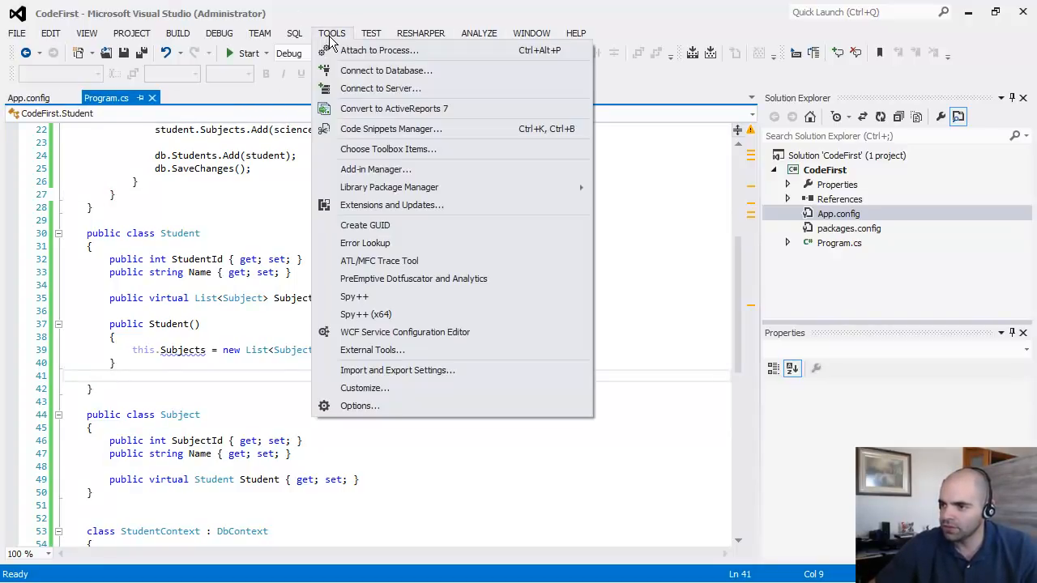
{"action": "mouse_move", "coordinate": [389, 187]}
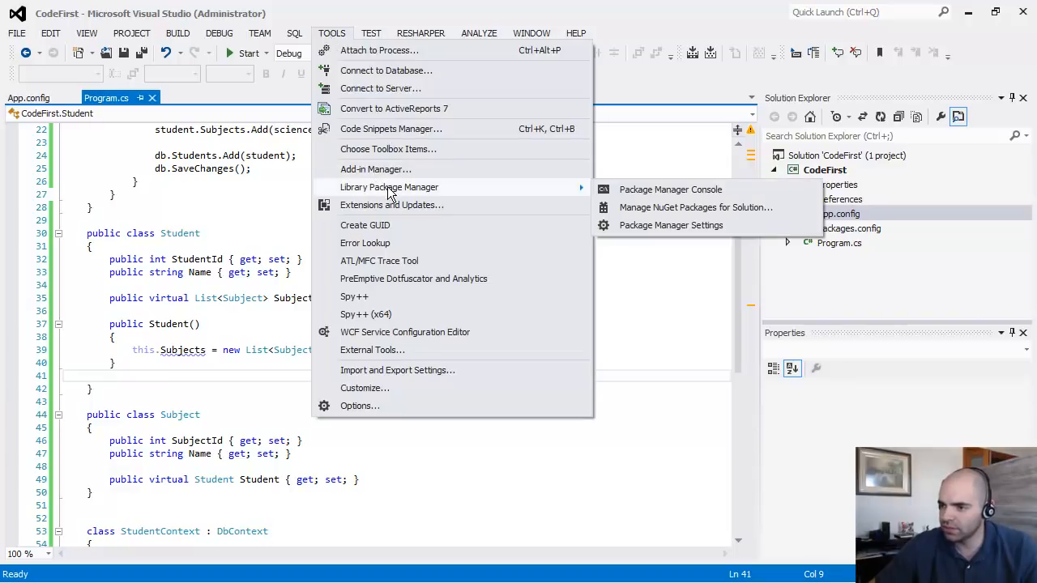
{"action": "mouse_move", "coordinate": [670, 189]}
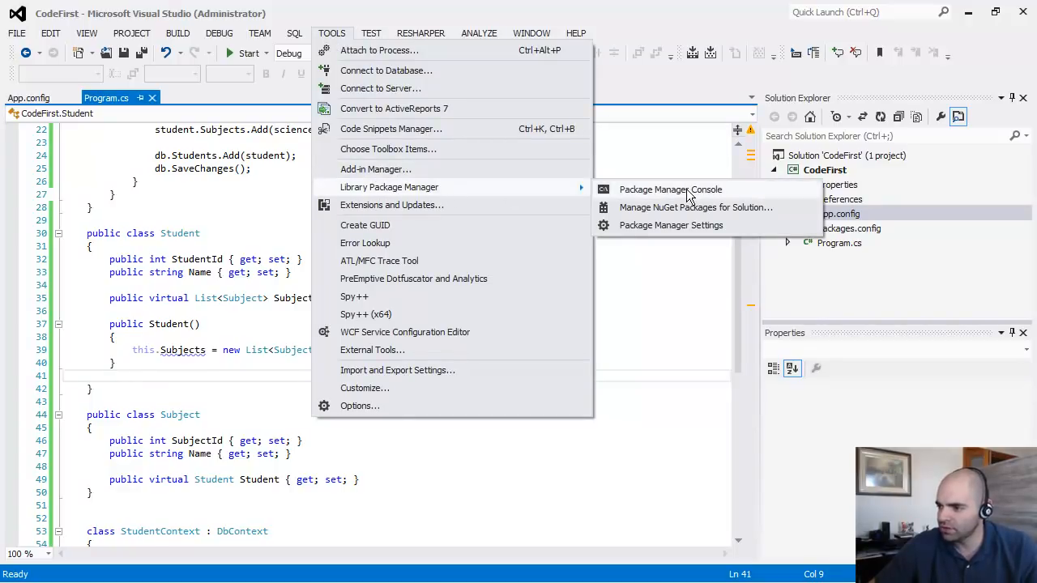
{"action": "left_click", "coordinate": [670, 189]}
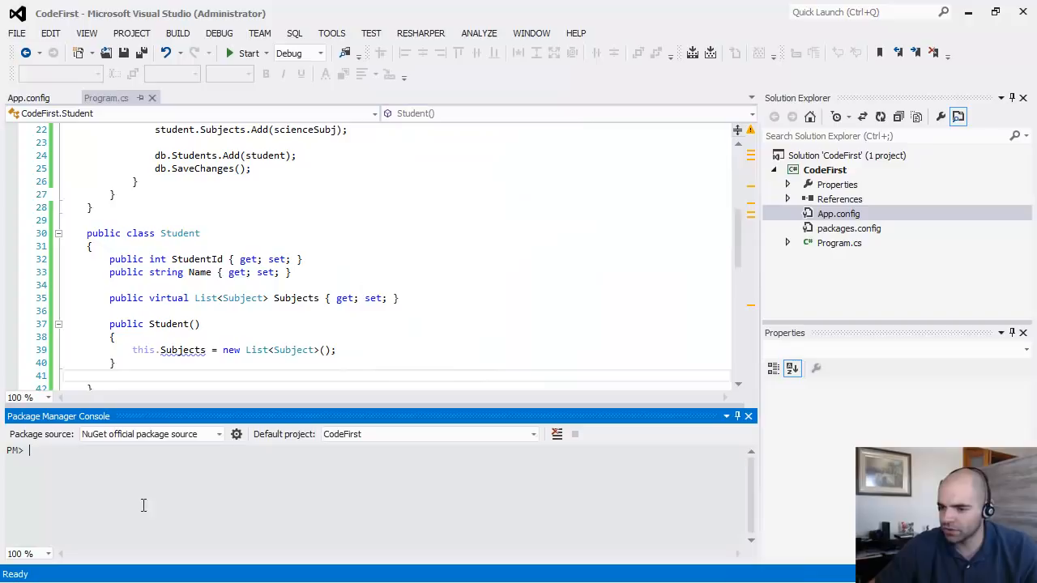
{"action": "type", "text": "E"}
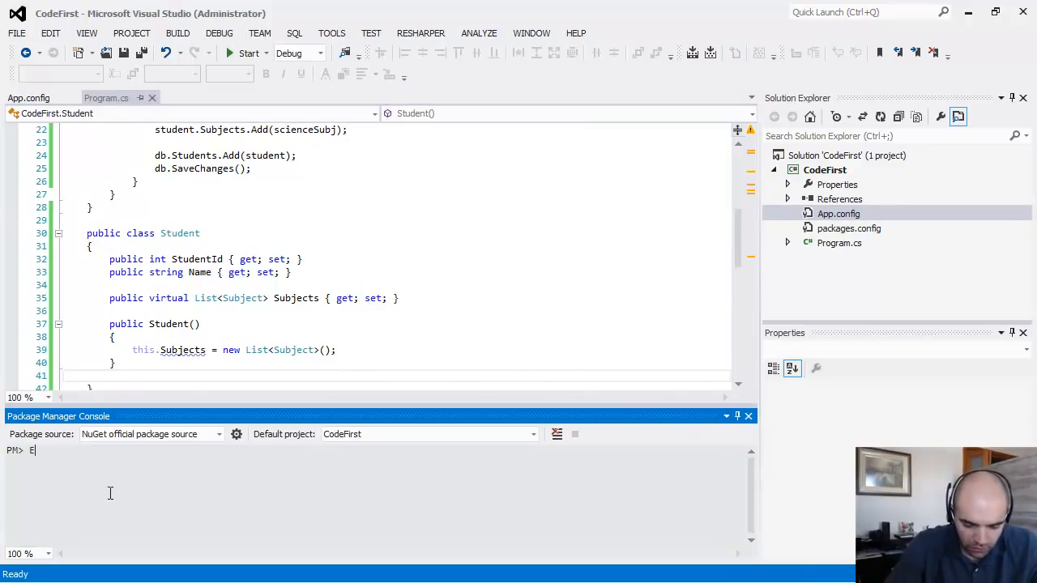
{"action": "type", "text": "Enable"}
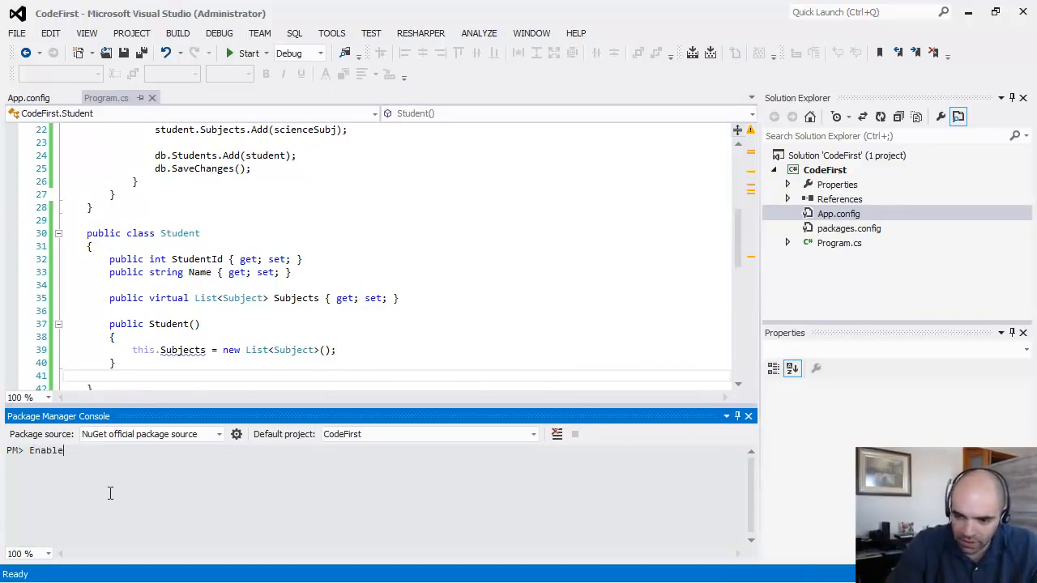
{"action": "type", "text": "-Migrations"}
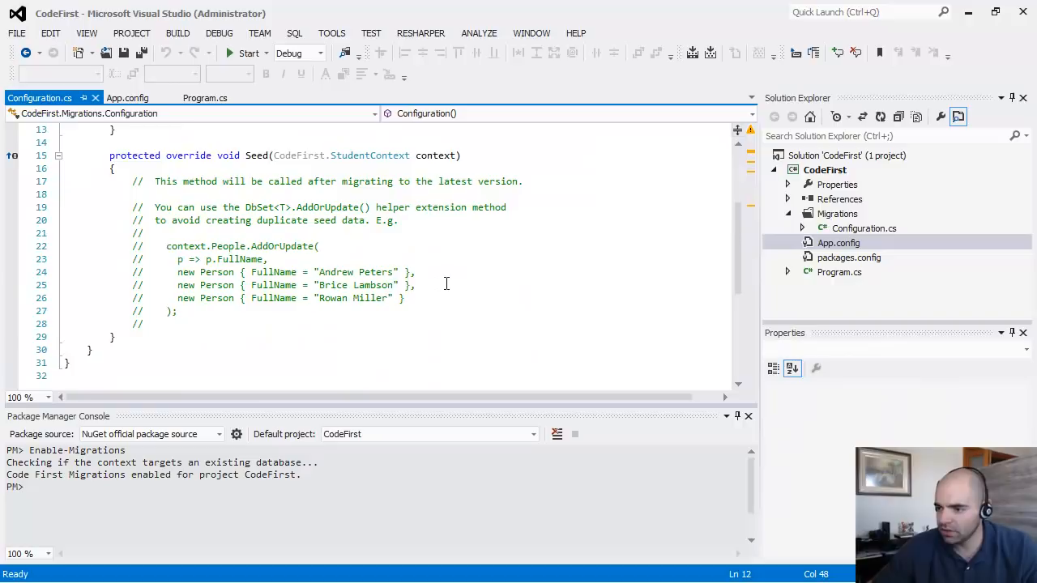
{"action": "scroll", "scroll_direction": "up", "scroll_amount": 3}
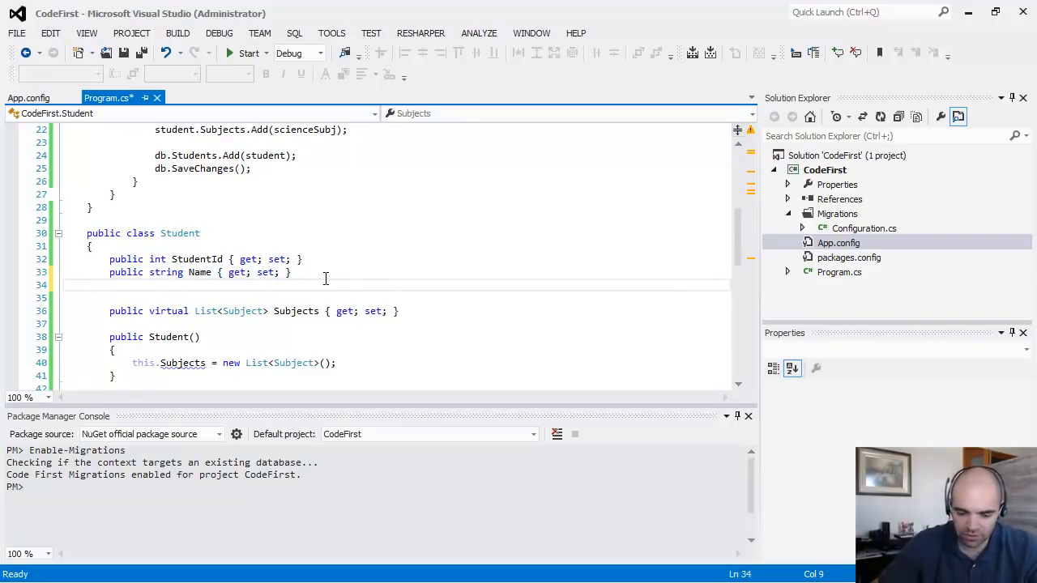
Add 'public DateTime BirthDate { get; set; }' to the Student class
{"action": "type", "text": "public TYPE Type { get; set; }"}
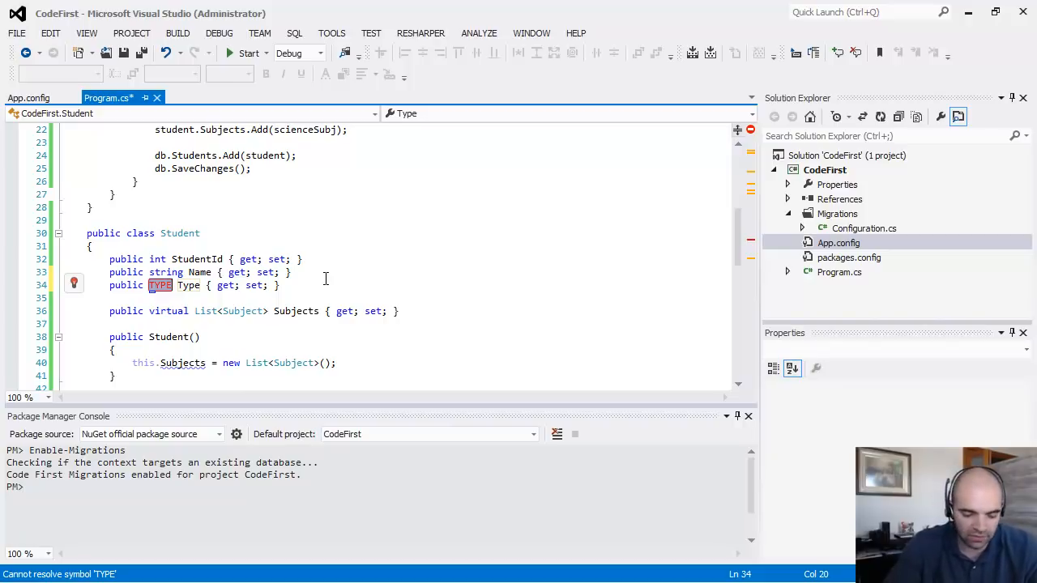
{"action": "type", "text": "DateTime"}
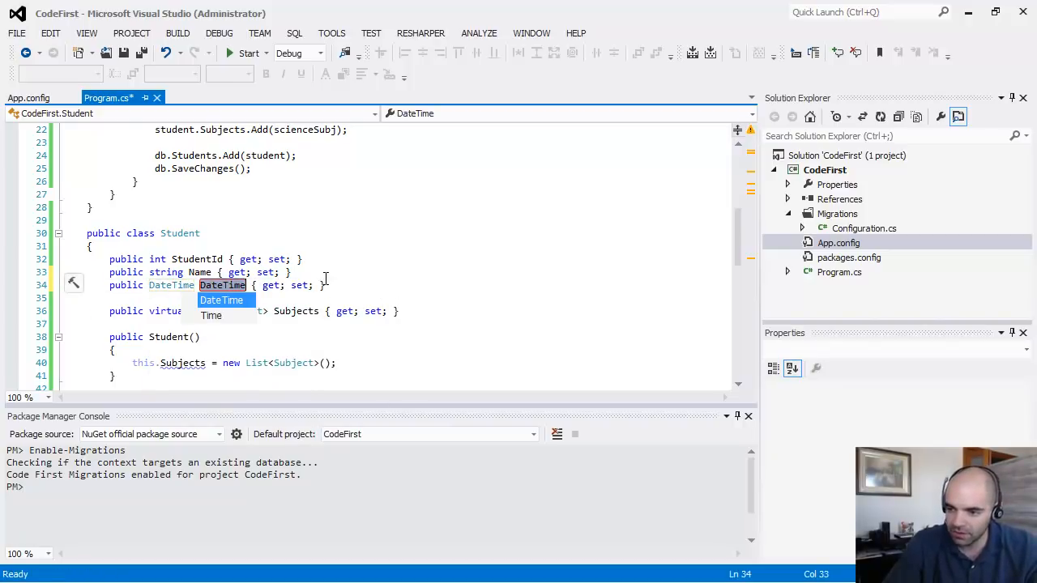
{"action": "type", "text": "Birth"}
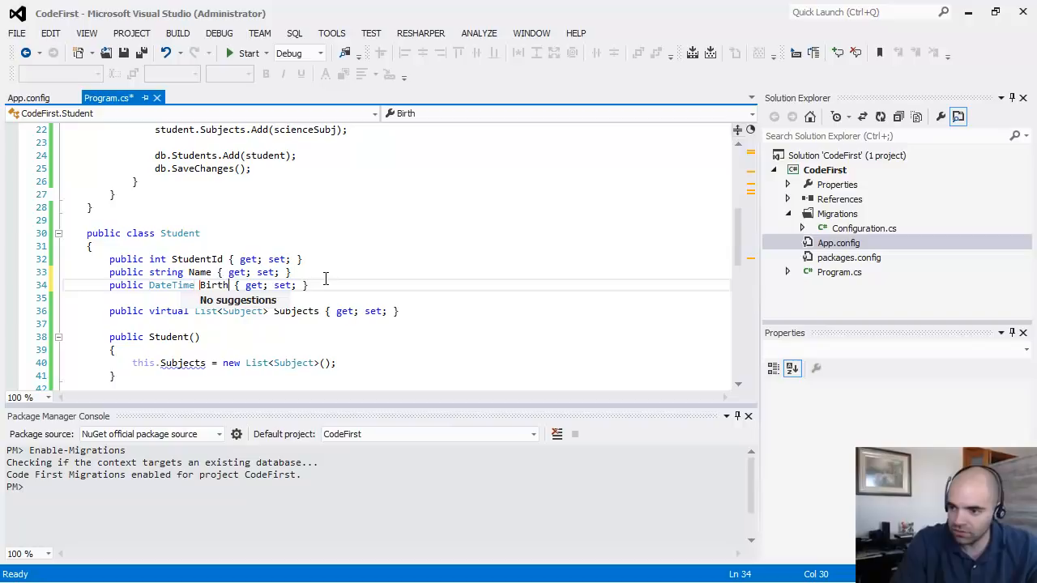
{"action": "type", "text": "Date"}
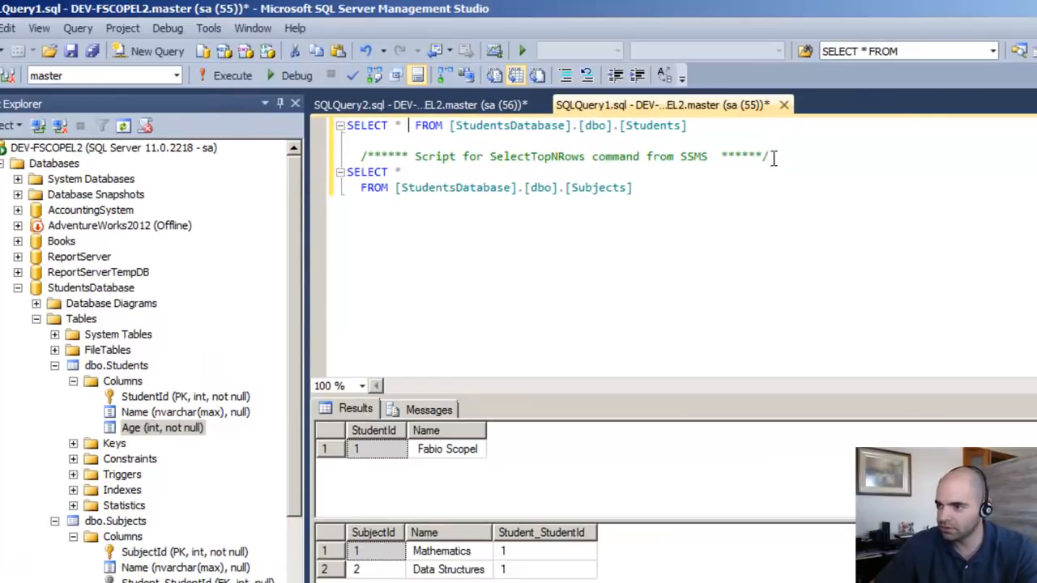
Strip the generated comments so SELECT * FROM Students and Subjects sit on single lines
{"action": "left_click_drag", "start_coordinate": [414, 156], "coordinate": [769, 155]}
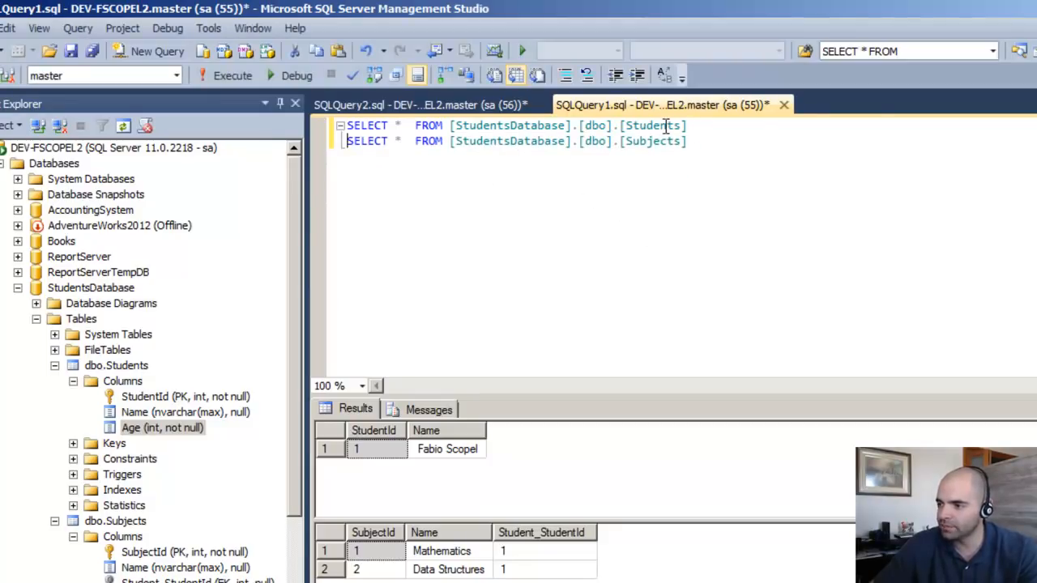
{"action": "double_click", "coordinate": [652, 141]}
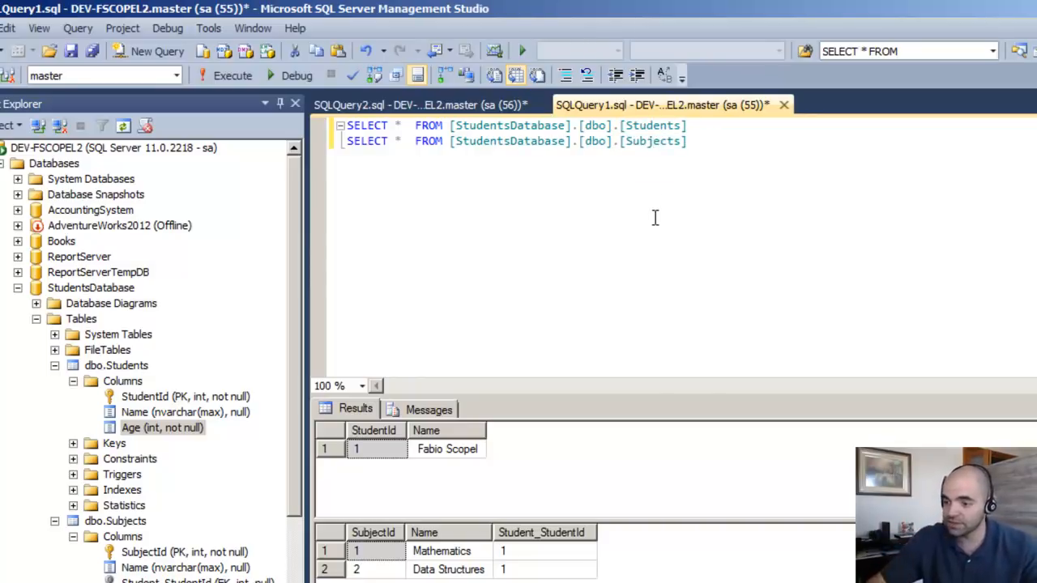
{"action": "mouse_move", "coordinate": [498, 432]}
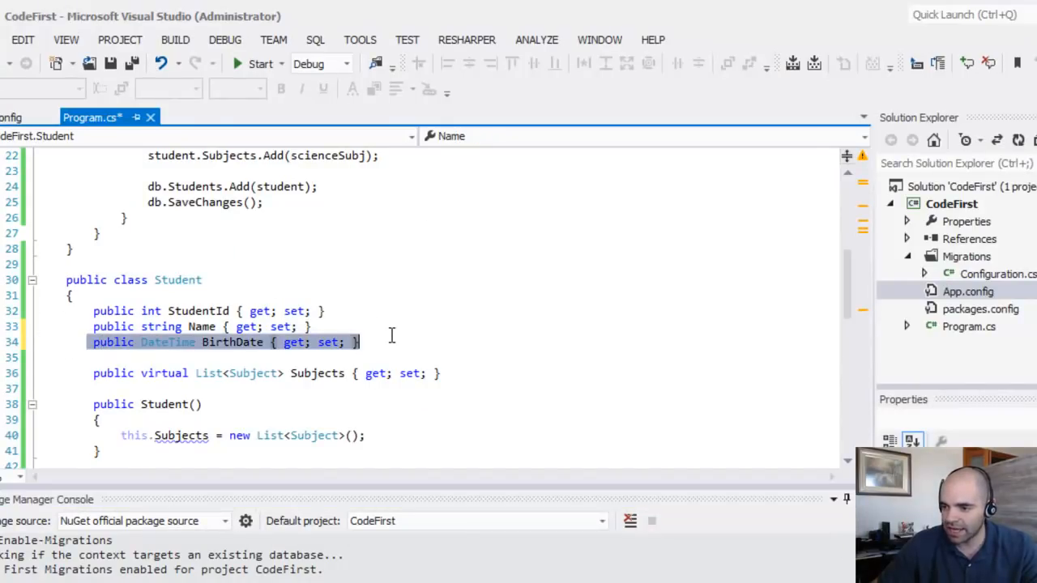
Run Add-Migration AddBirthday and Update-Database from the Package Manager Console
{"action": "left_click", "coordinate": [227, 342]}
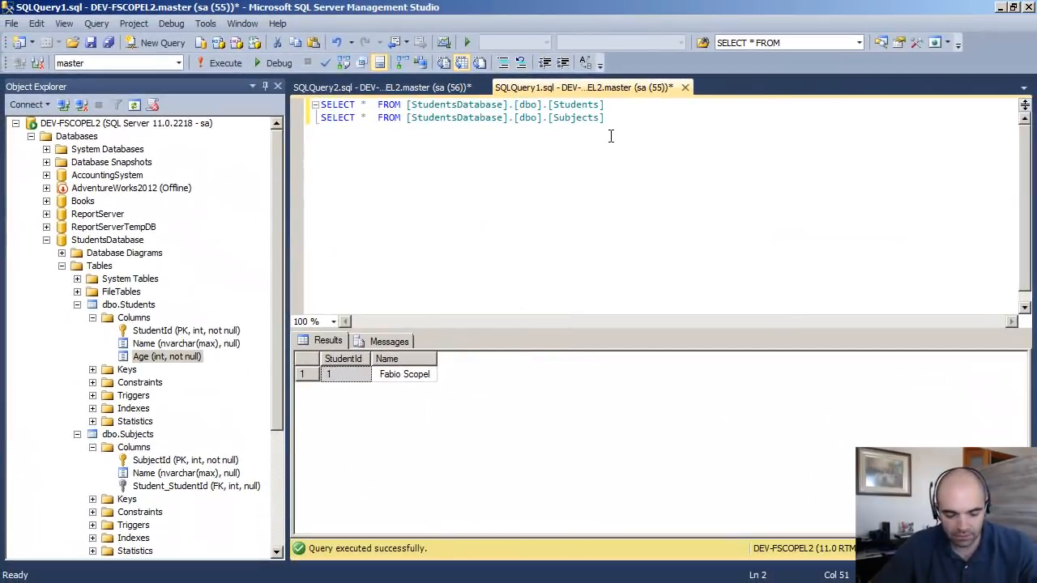
Rerun the queries and check BirthDate shows 1900-01-01, refreshing Students columns
{"action": "left_click", "coordinate": [226, 62]}
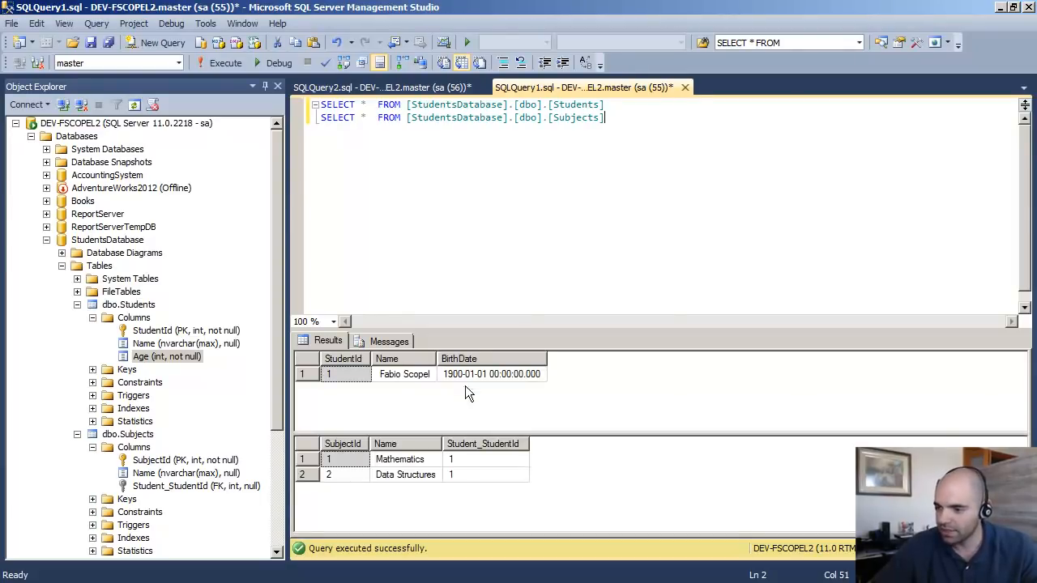
{"action": "left_click", "coordinate": [491, 373]}
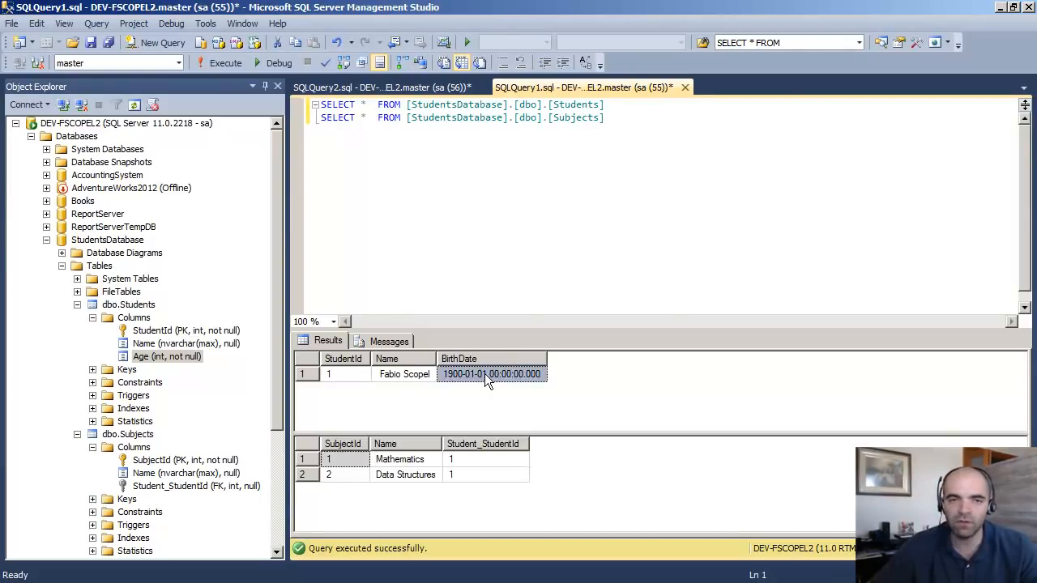
{"action": "mouse_move", "coordinate": [307, 395]}
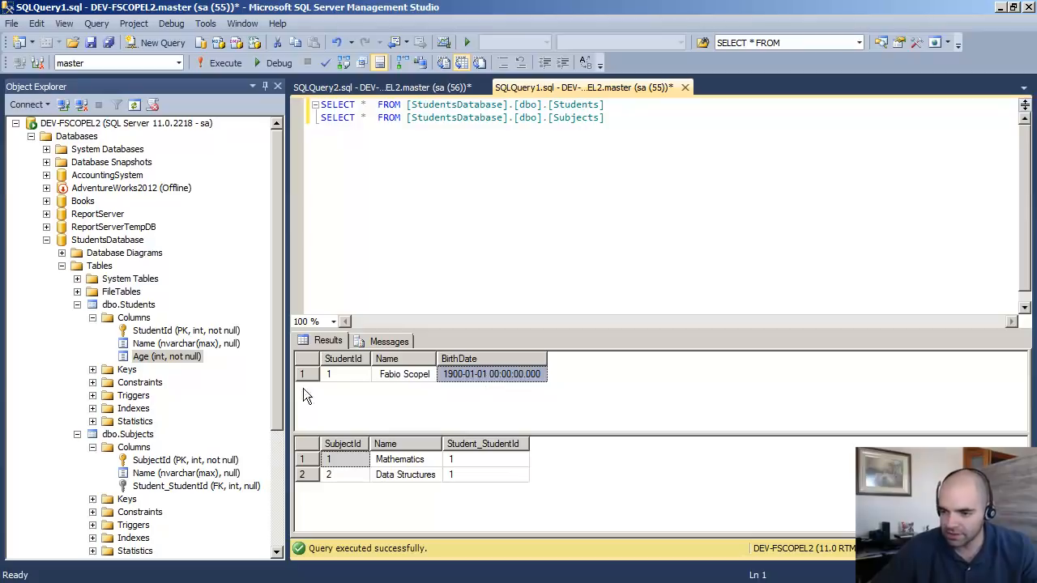
{"action": "double_click", "coordinate": [166, 357]}
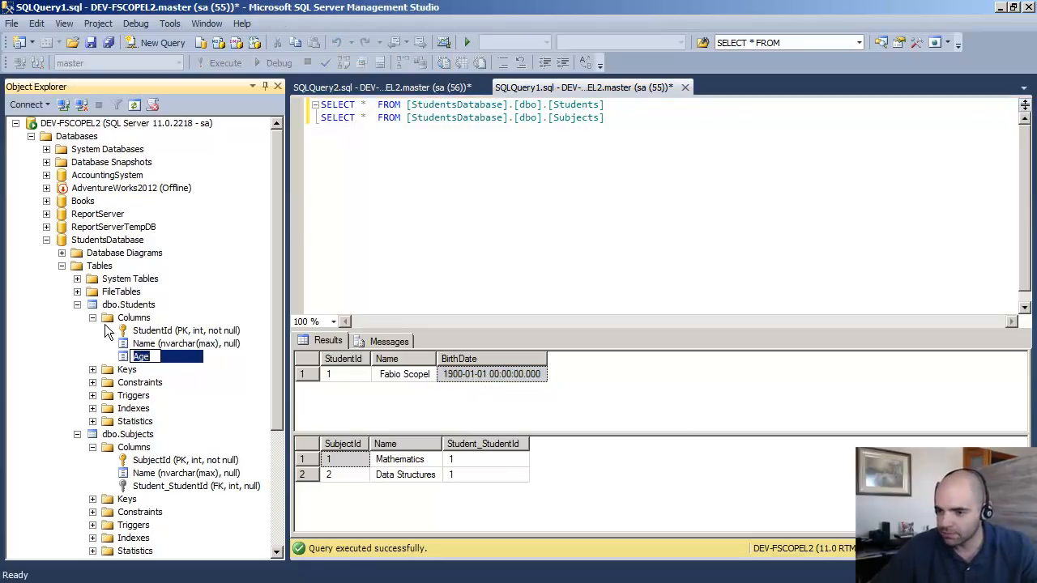
{"action": "right_click", "coordinate": [128, 304]}
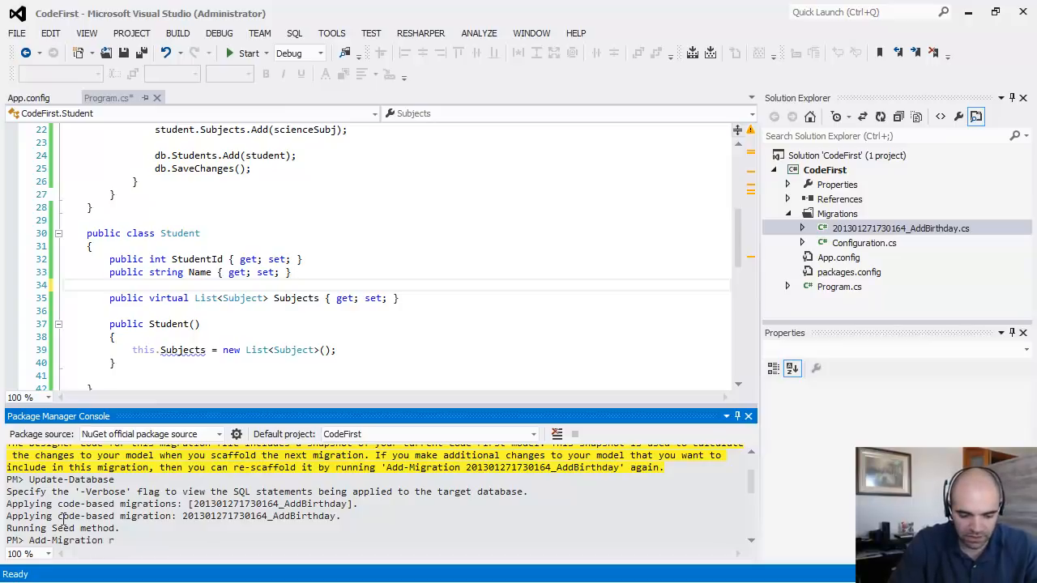
Scaffold an Add-Migration RemoveBirthday after deleting the BirthDate property
{"action": "type", "text": "emove"}
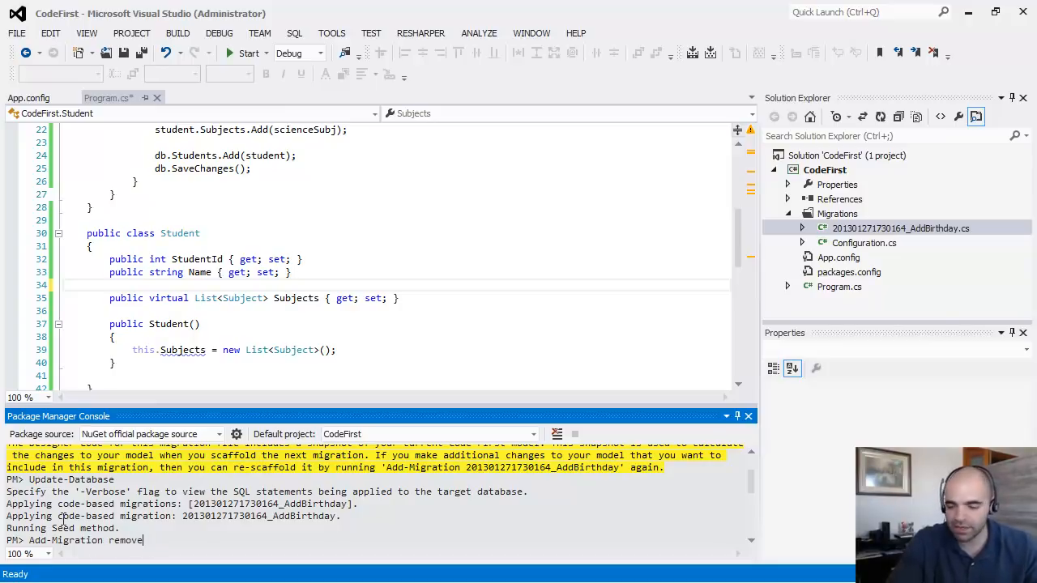
{"action": "type", "text": "kjasdhfkjashd"}
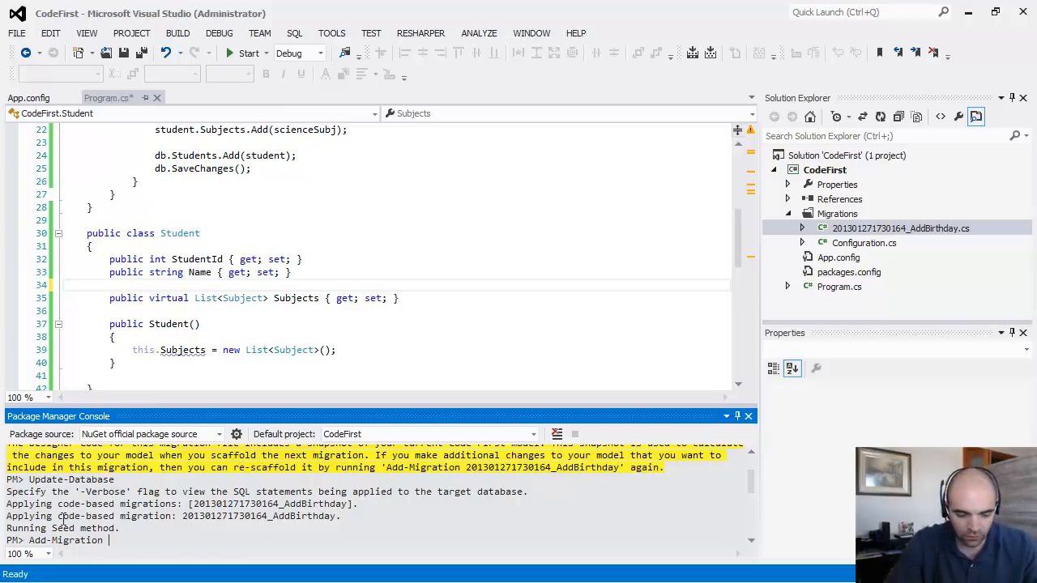
{"action": "type", "text": "Remove"}
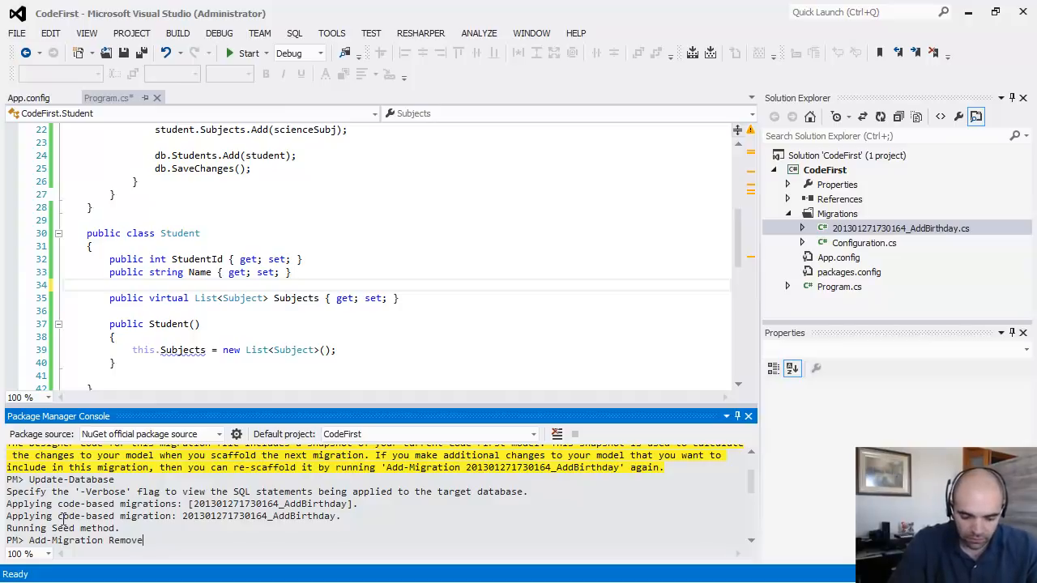
{"action": "type", "text": "Birthday"}
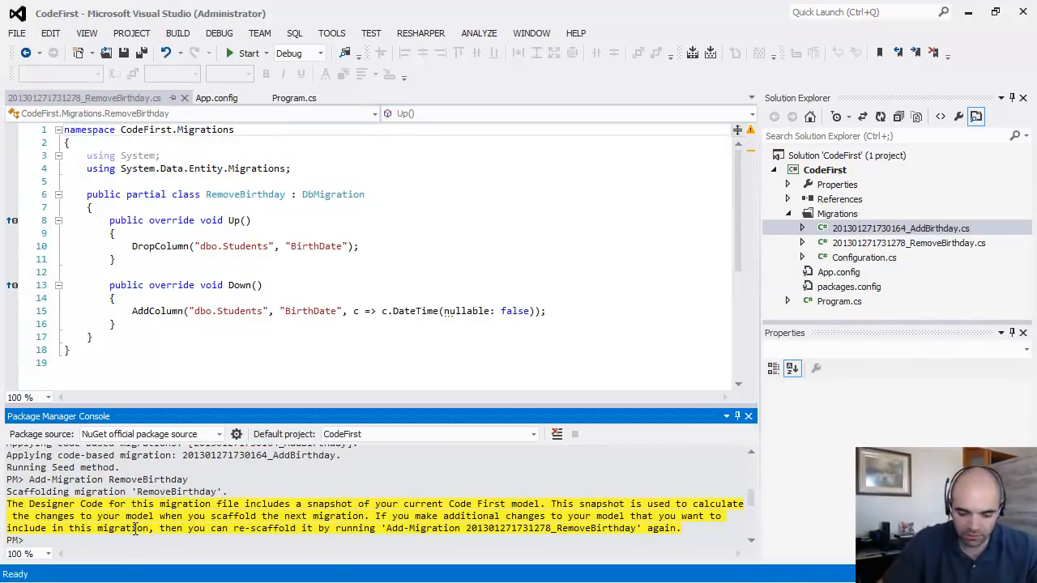
Run Update-Database to drop the BirthDate column from Students
{"action": "type", "text": "Update-Databa"}
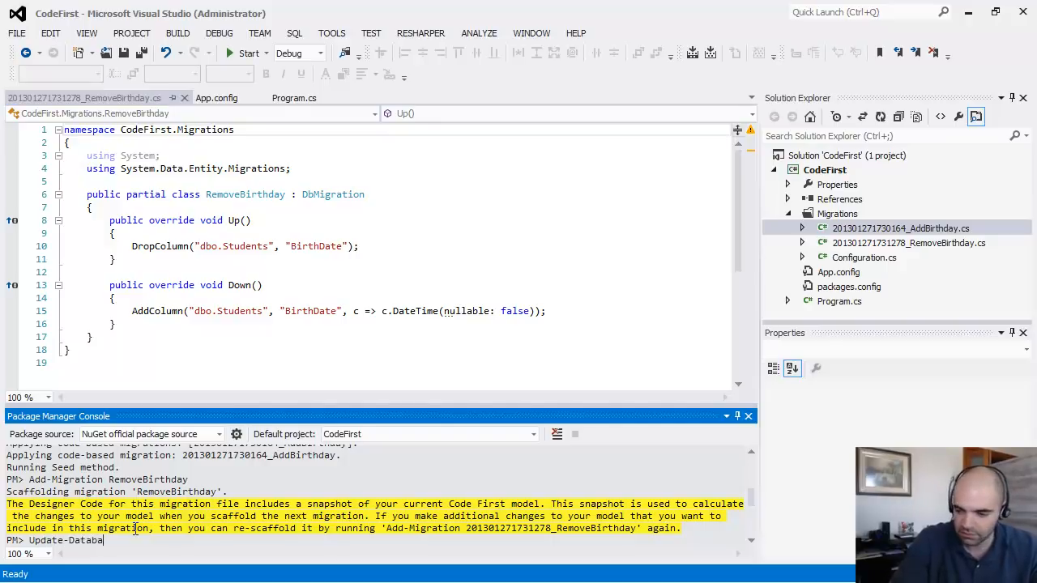
{"action": "key", "text": "enter"}
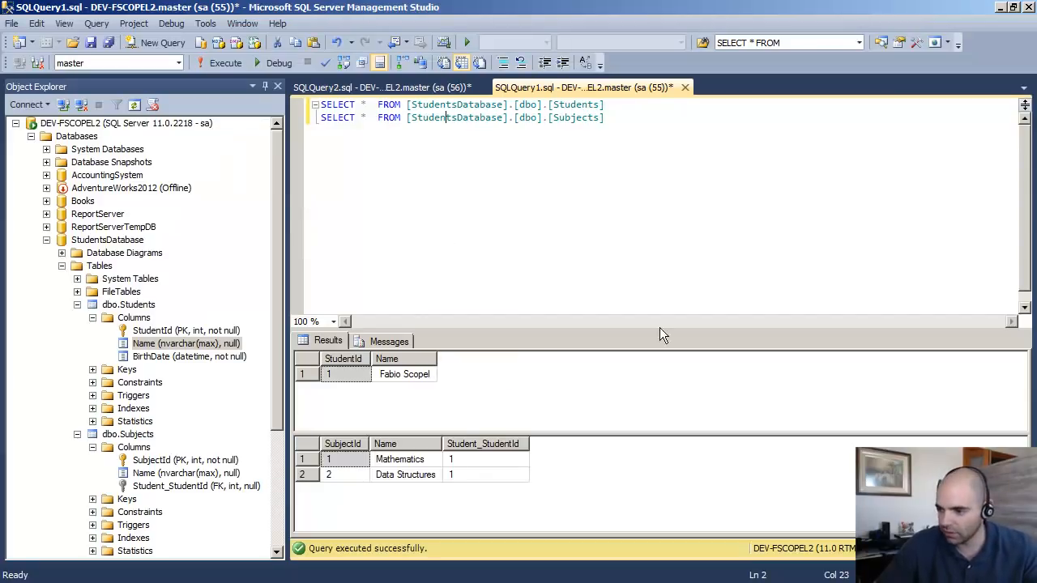
Refresh the Students Columns folder to confirm BirthDate is gone
{"action": "right_click", "coordinate": [134, 318]}
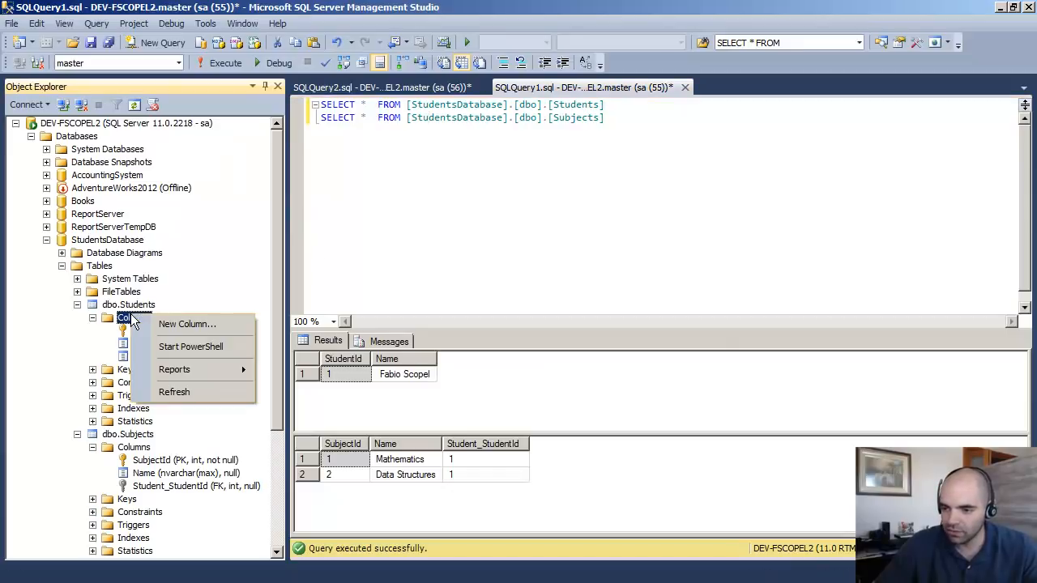